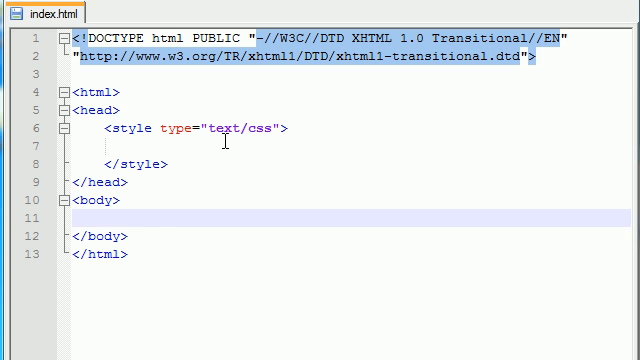
mouse_move(220, 212)
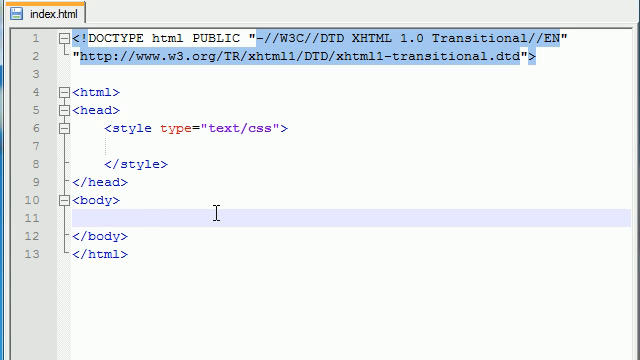
type("<>")
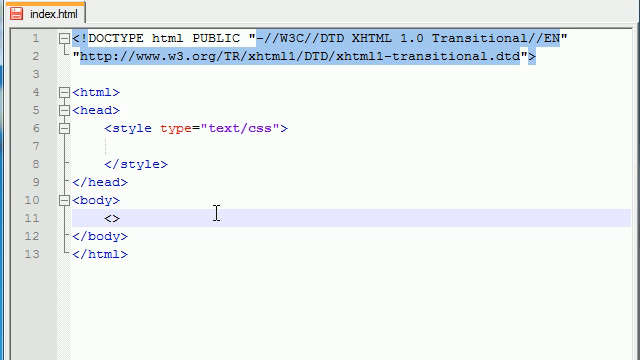
type("p")
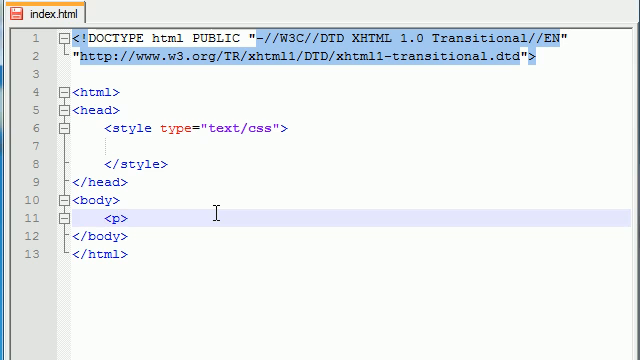
type("></p>")
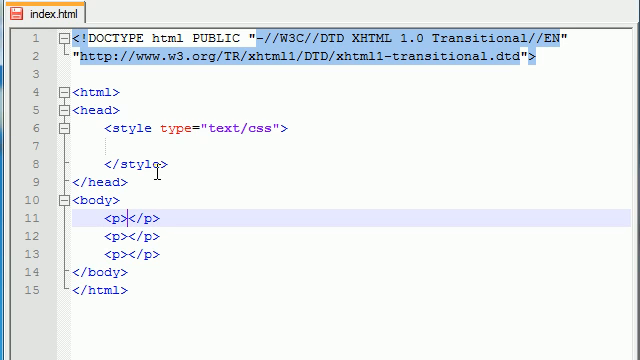
type("paul did u")
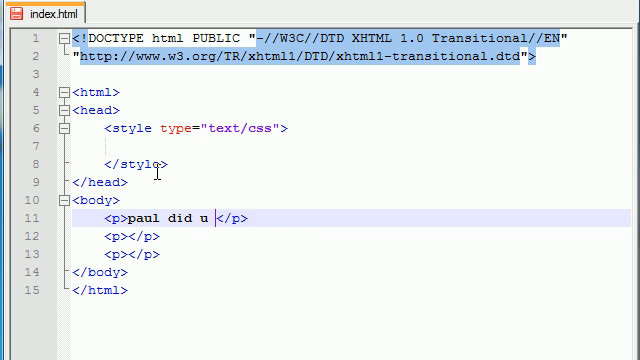
type("hear miley cyrus")
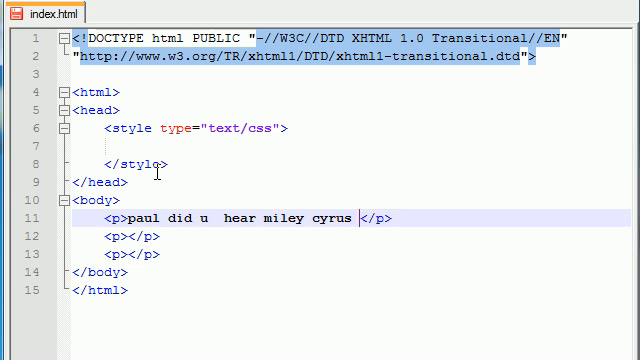
type("player vbeer pong with the ursusians")
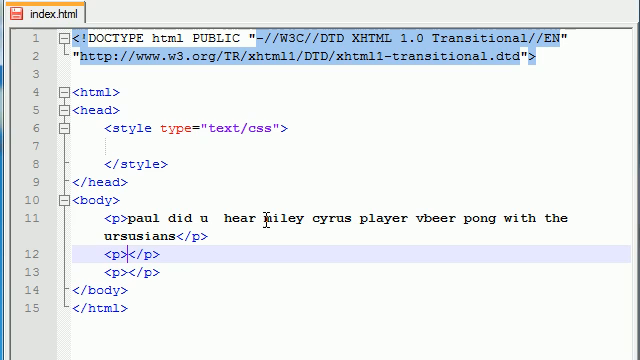
type("omgwt")
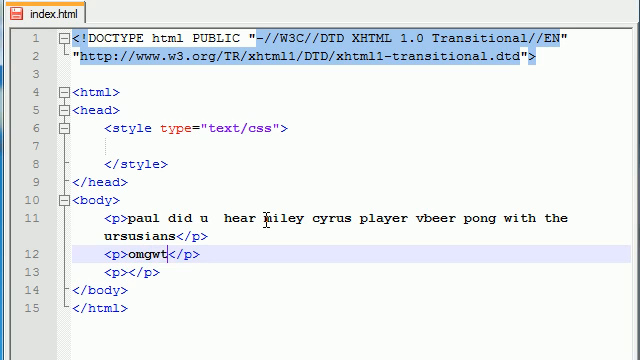
type("fbbq")
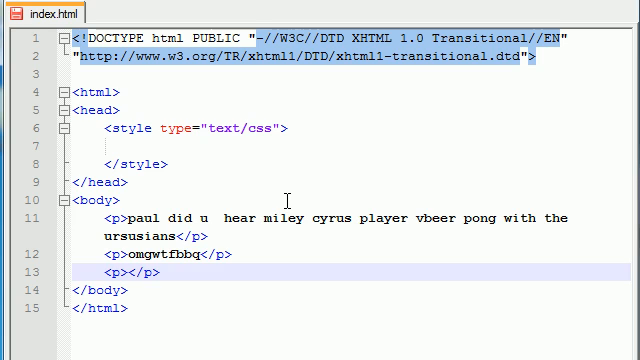
type("oh, billy")
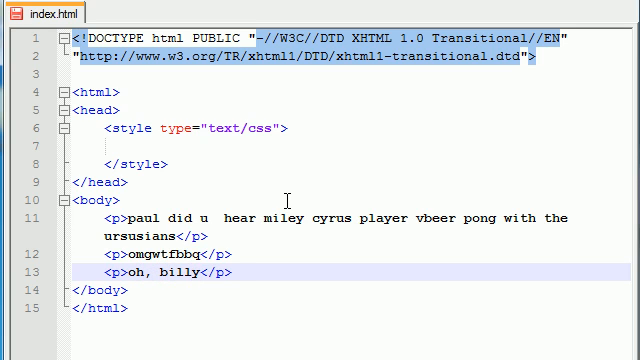
type("!")
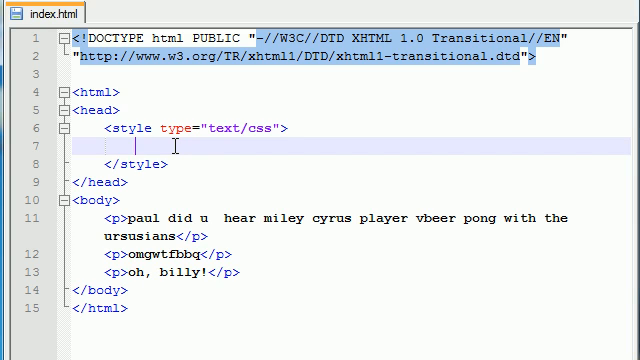
type("p")
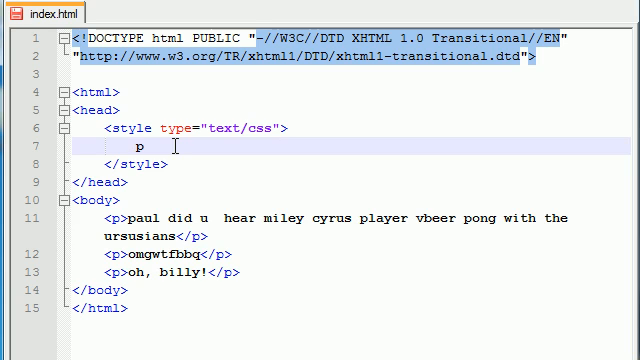
type(":")
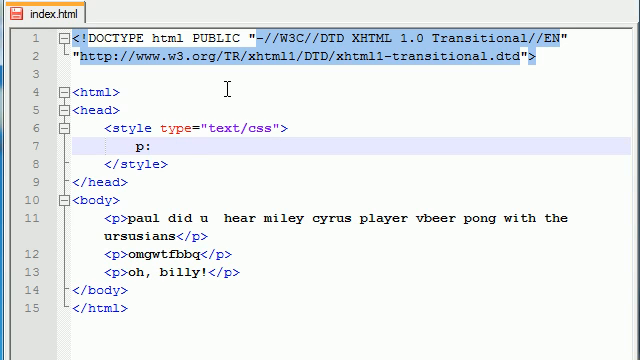
type("f")
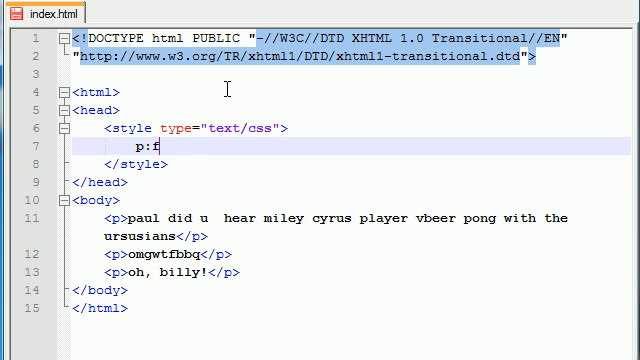
type("irst-l")
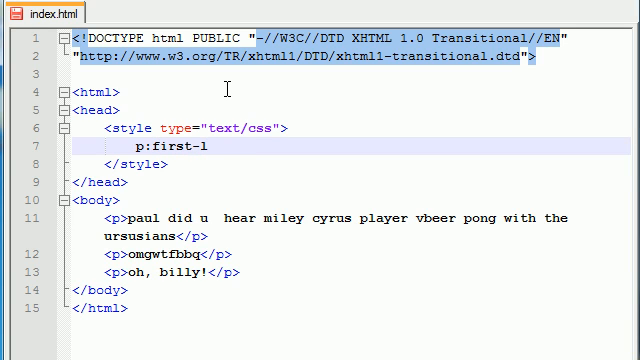
type("etter")
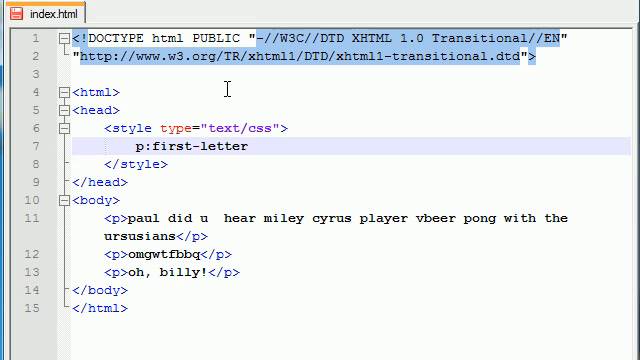
type("{}")
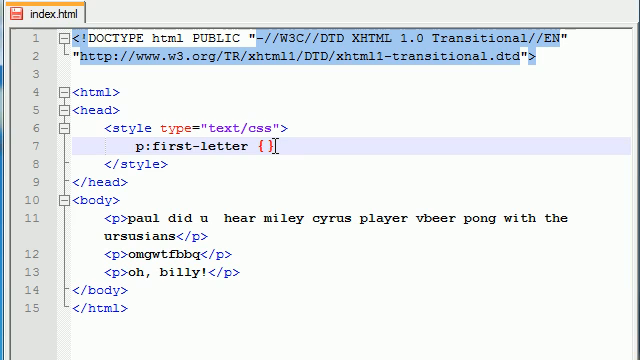
type("font-w")
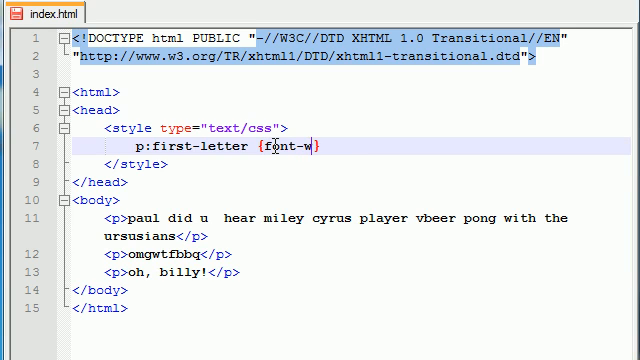
type("eight:bold;")
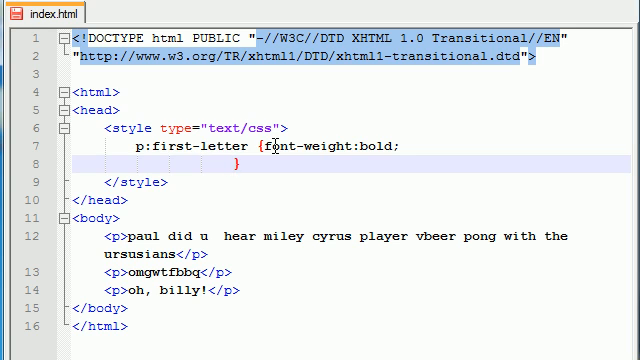
type("font-size")
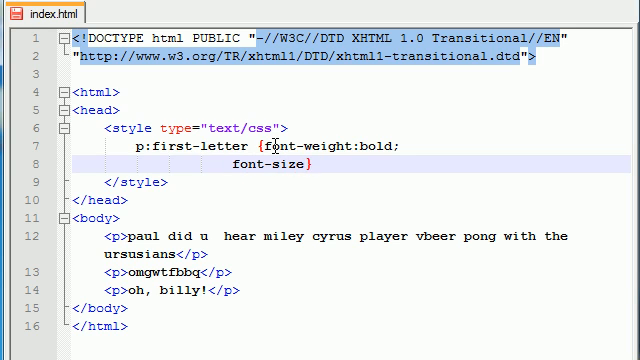
type("30px;")
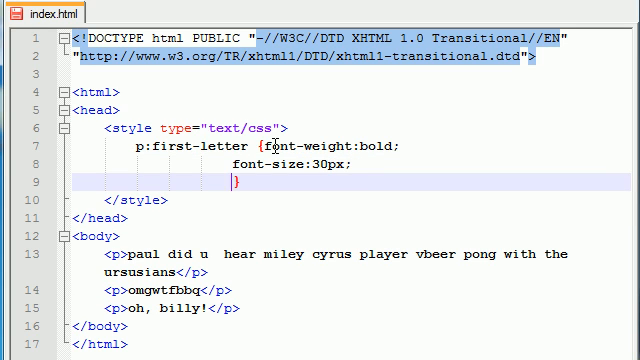
type("color")
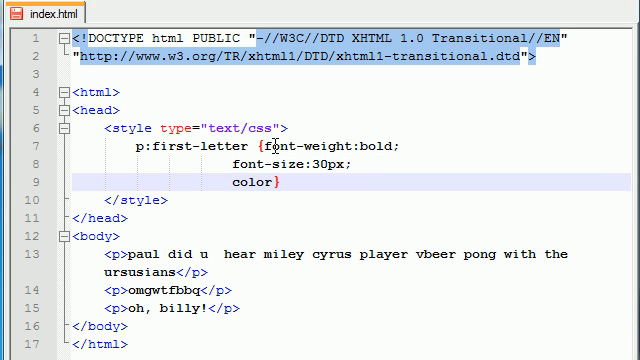
type(":green")
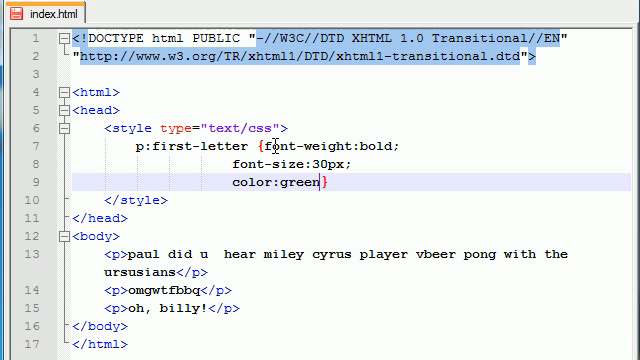
type(";")
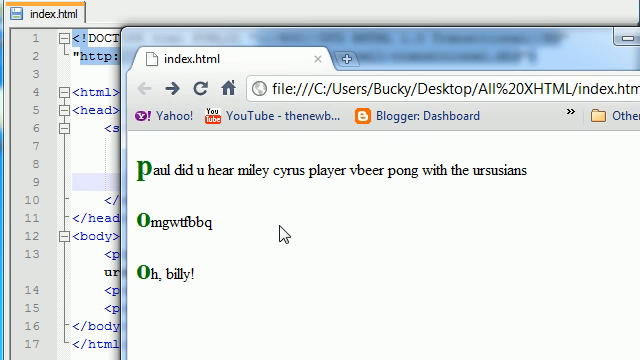
mouse_move(144, 204)
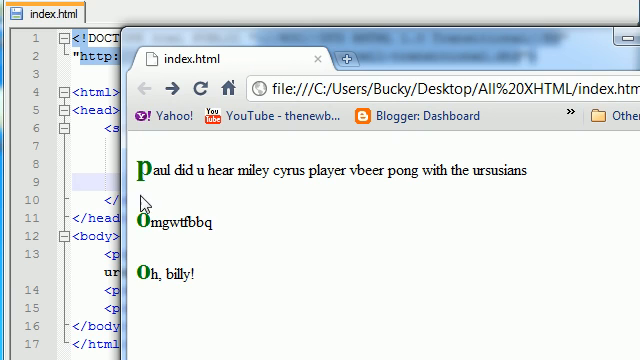